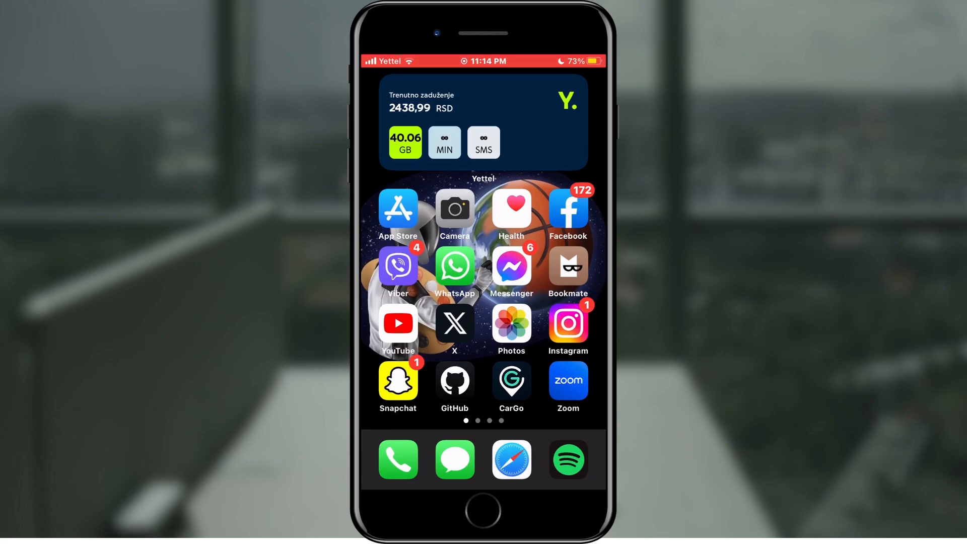
Launch Instagram from the home screen into the Story camera
left_click(567, 324)
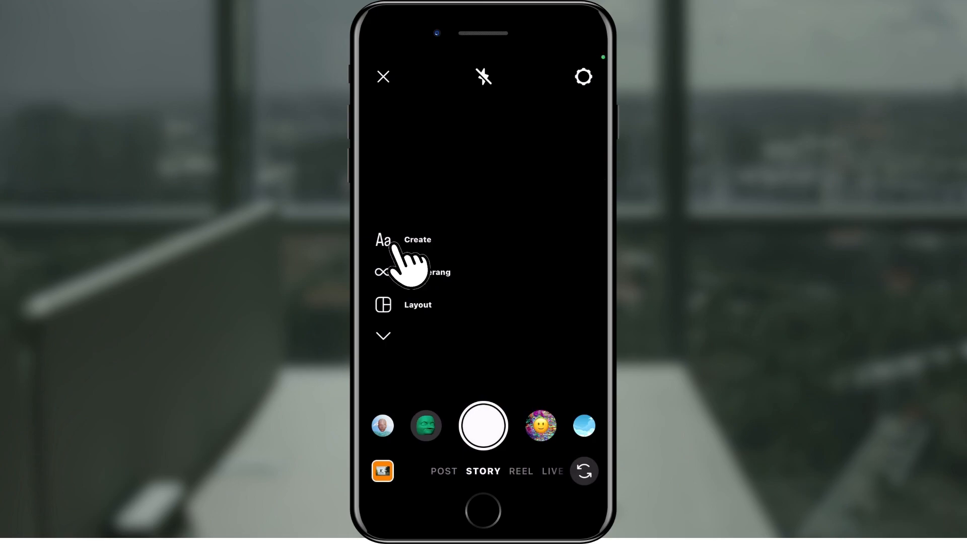
Load the jumping-person lakeside photo from the gallery into the story editor
left_click(382, 240)
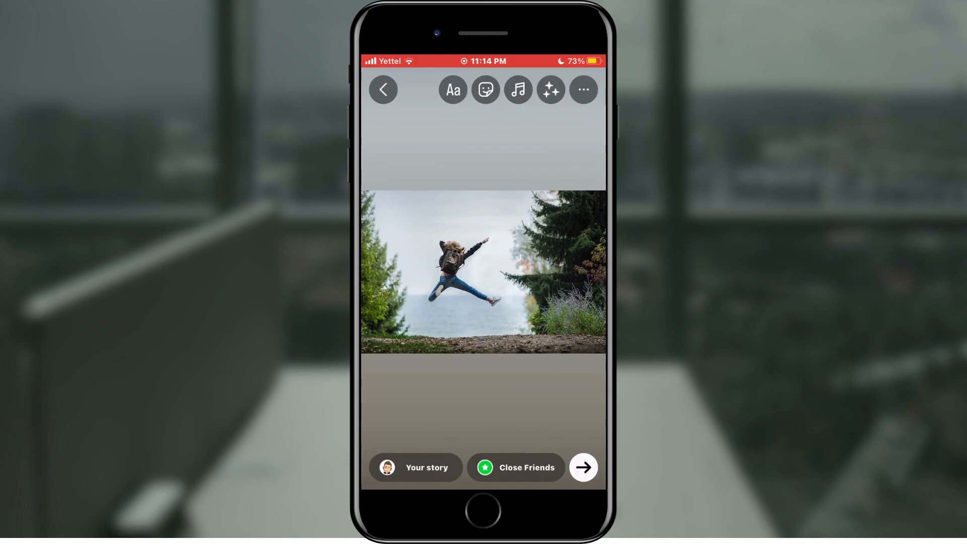
Use the Draw tool with orange to fill the whole story canvas, covering the photo
left_click(582, 90)
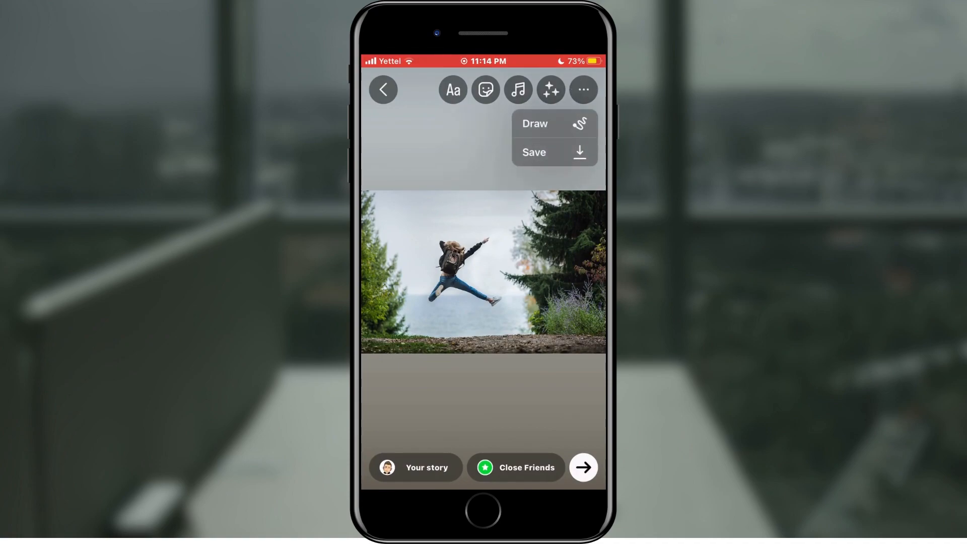
left_click(535, 124)
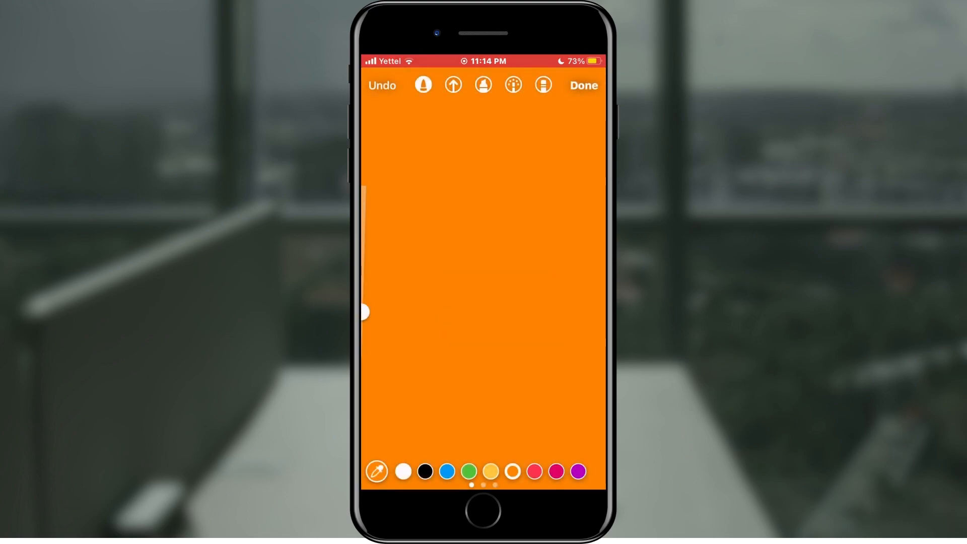
Keep the orange fill and browse the sticker tray down to the gallery-image sticker
left_click(582, 86)
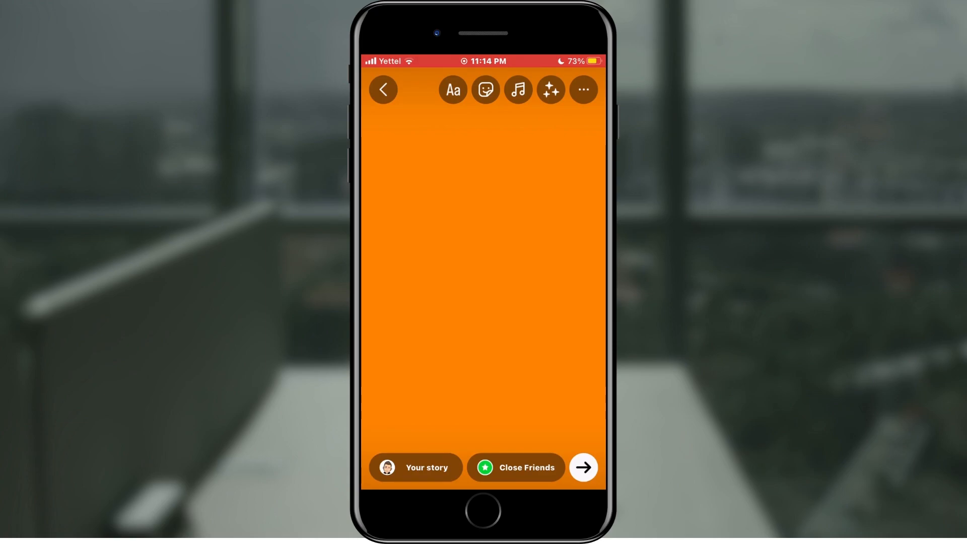
left_click(484, 90)
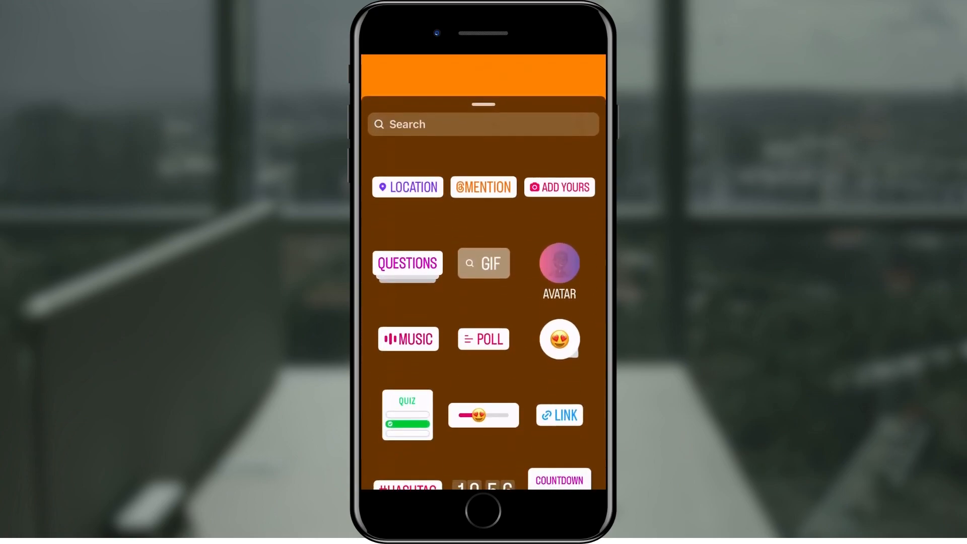
scroll("down", 3)
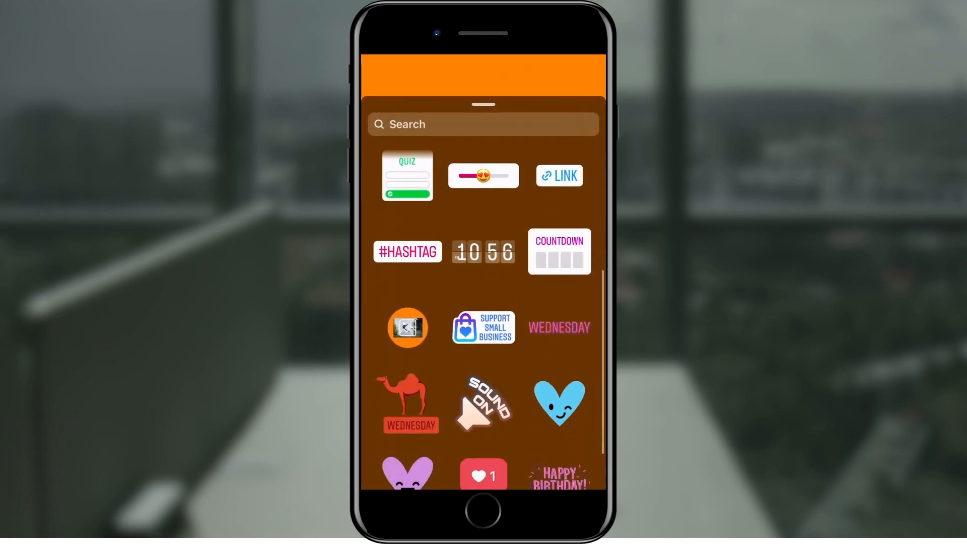